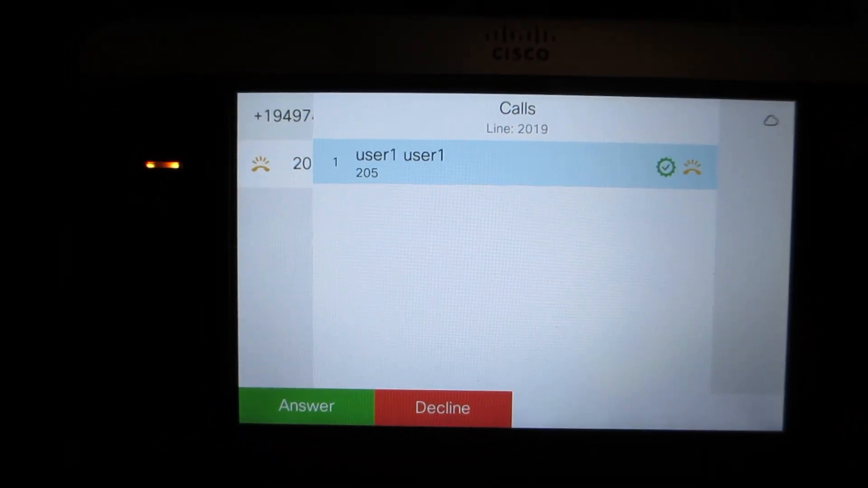
Open Site1 in Calling > Locations and scroll its panel to Device Configurations
{"action": "left_click", "coordinate": [305, 406]}
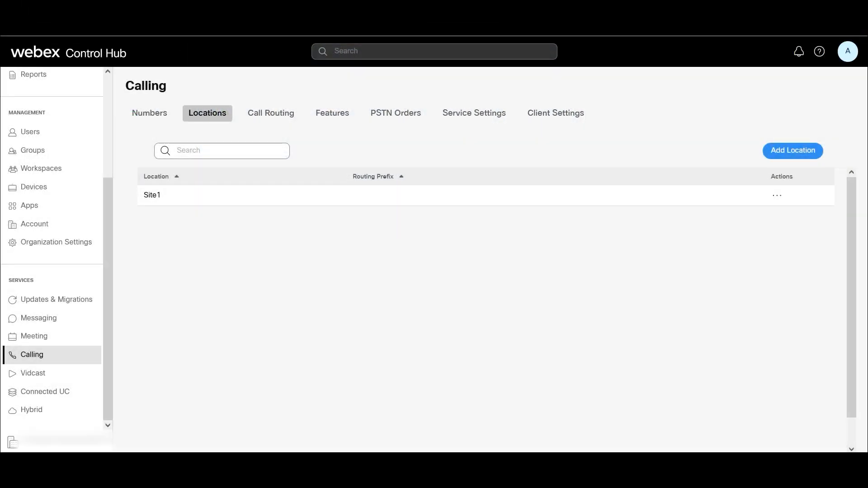
{"action": "mouse_move", "coordinate": [329, 368]}
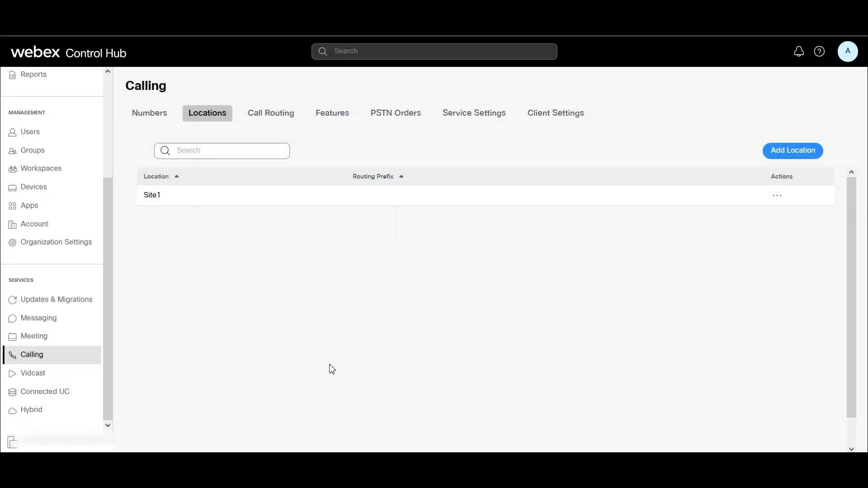
{"action": "mouse_move", "coordinate": [117, 355]}
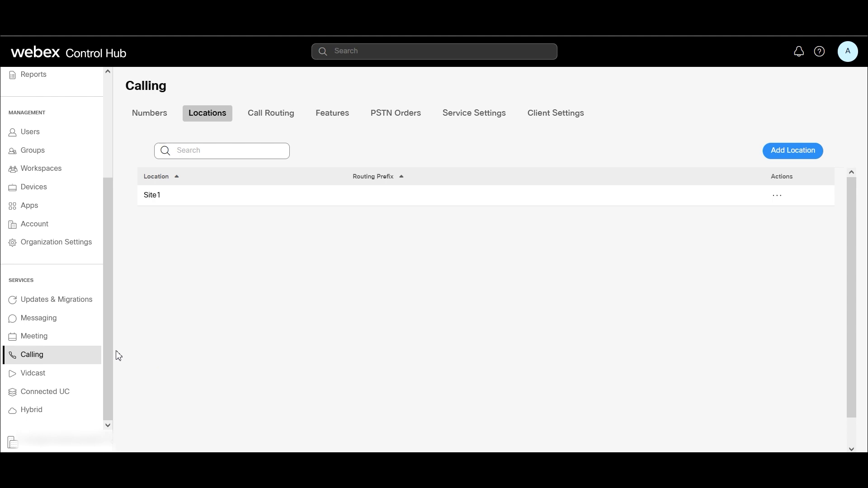
{"action": "mouse_move", "coordinate": [47, 357]}
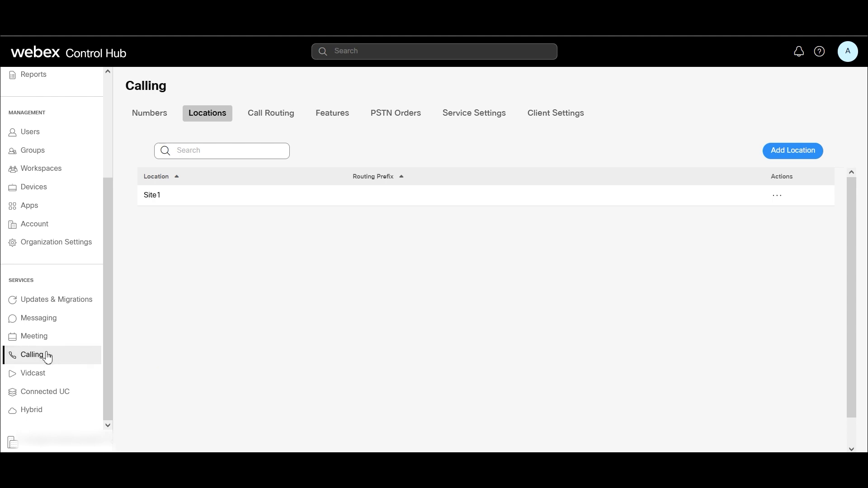
{"action": "mouse_move", "coordinate": [234, 128]}
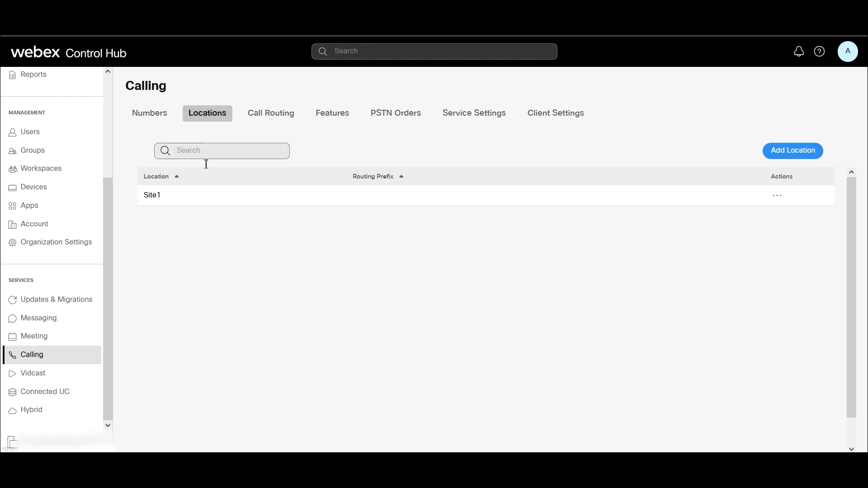
{"action": "left_click", "coordinate": [152, 195]}
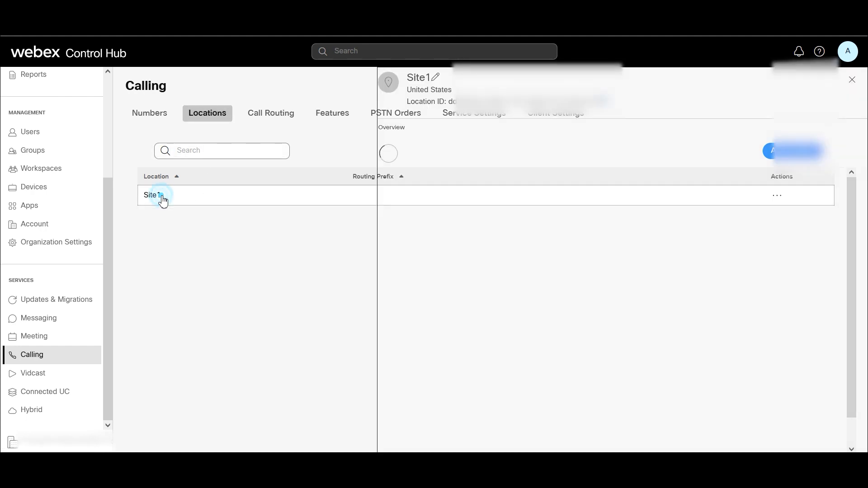
{"action": "left_click", "coordinate": [154, 194]}
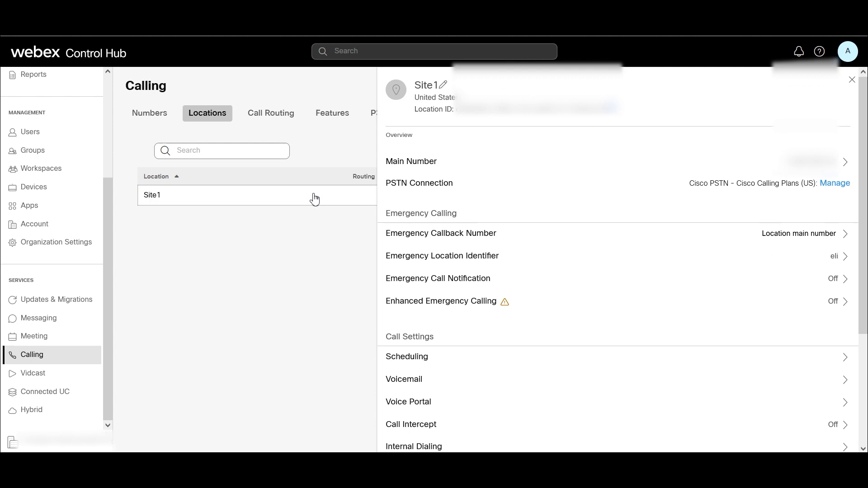
{"action": "mouse_move", "coordinate": [315, 199]}
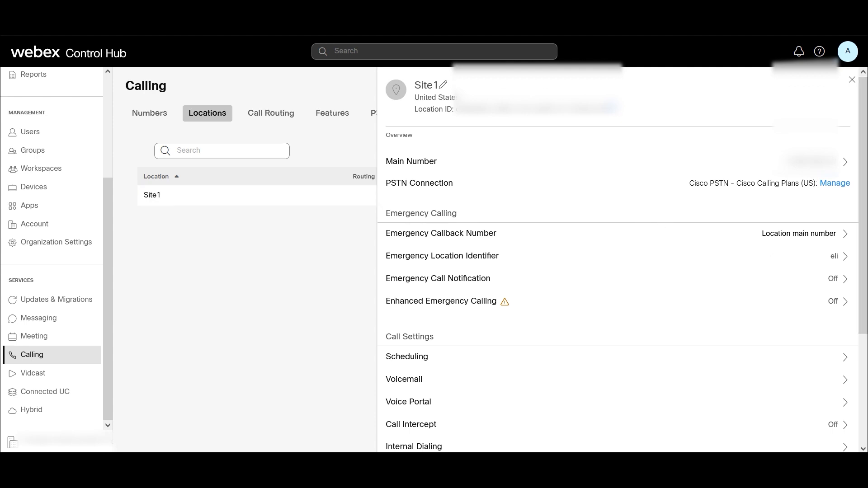
{"action": "scroll", "scroll_direction": "down", "scroll_amount": 3}
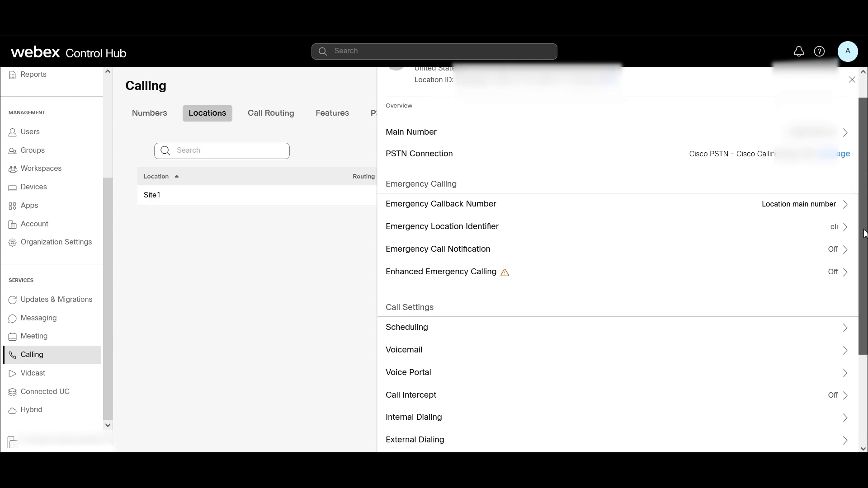
{"action": "scroll", "scroll_direction": "down", "scroll_amount": 3}
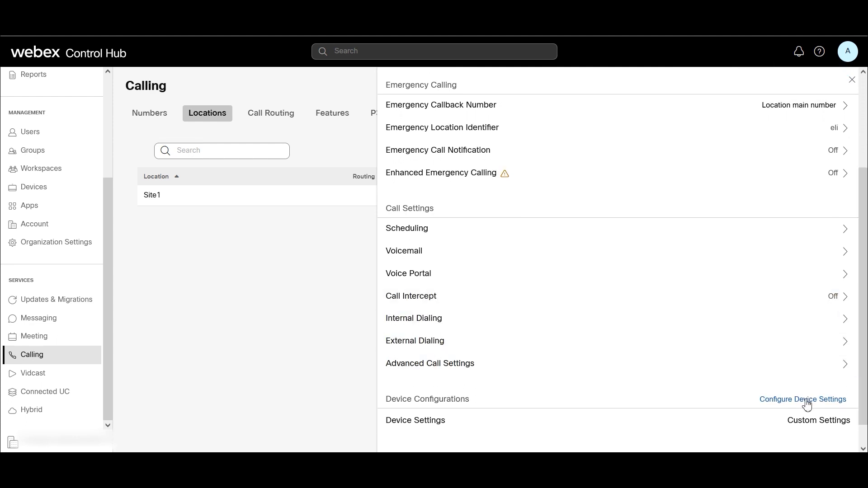
Switch Site1 to 'Define custom device settings' and scroll through the MPP settings
{"action": "left_click", "coordinate": [802, 399]}
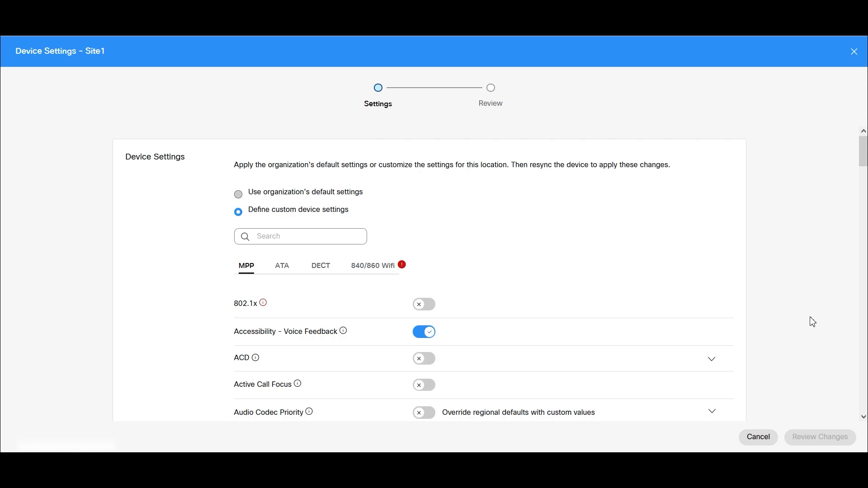
{"action": "scroll", "scroll_direction": "down", "scroll_amount": 3}
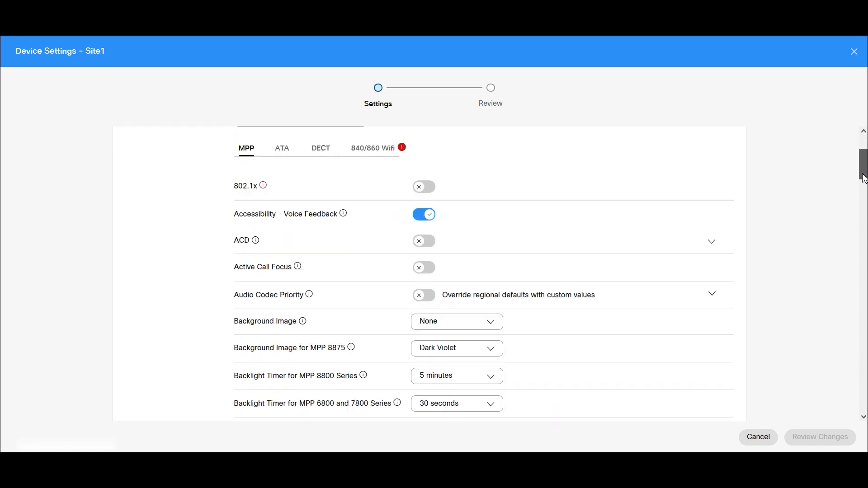
{"action": "scroll", "scroll_direction": "down", "scroll_amount": 3}
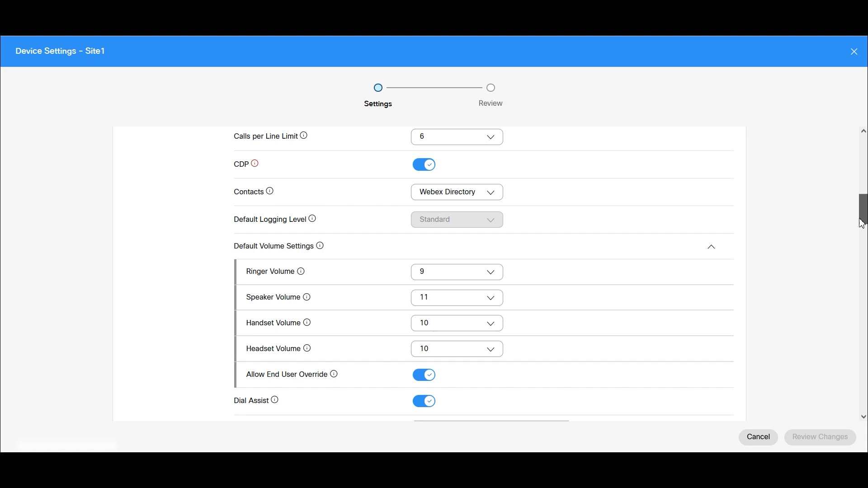
{"action": "scroll", "scroll_direction": "down", "scroll_amount": 3}
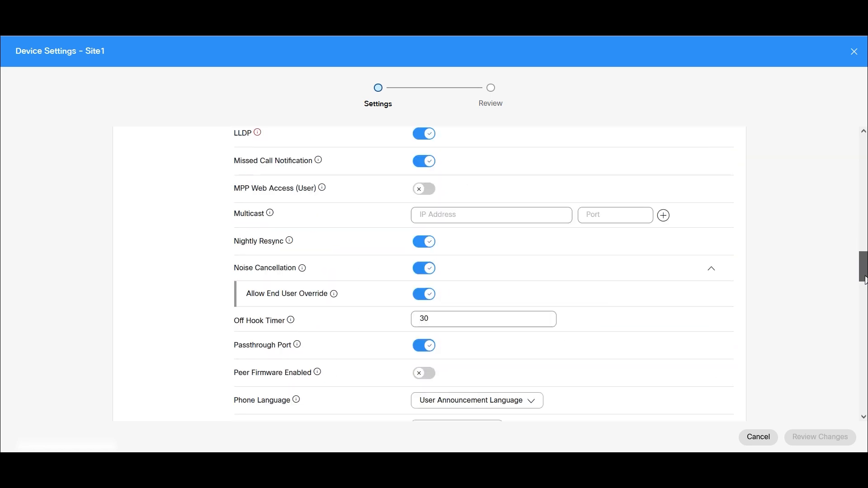
{"action": "scroll", "scroll_direction": "down", "scroll_amount": 3}
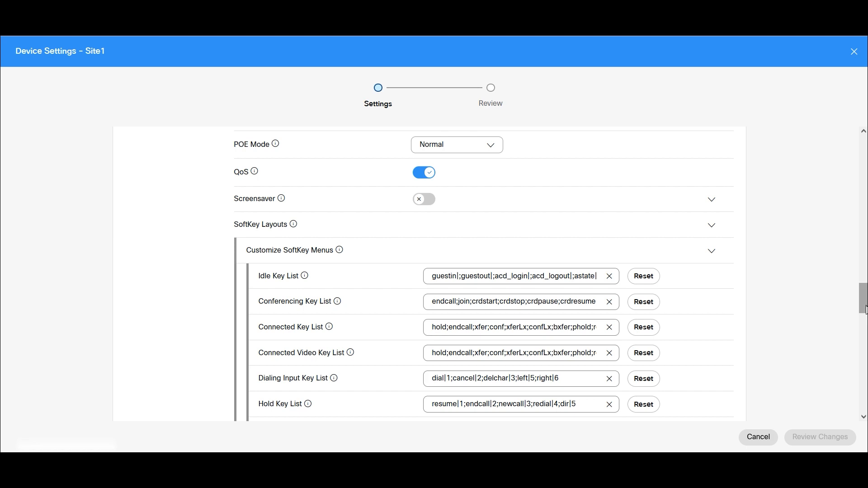
{"action": "mouse_move", "coordinate": [825, 313]}
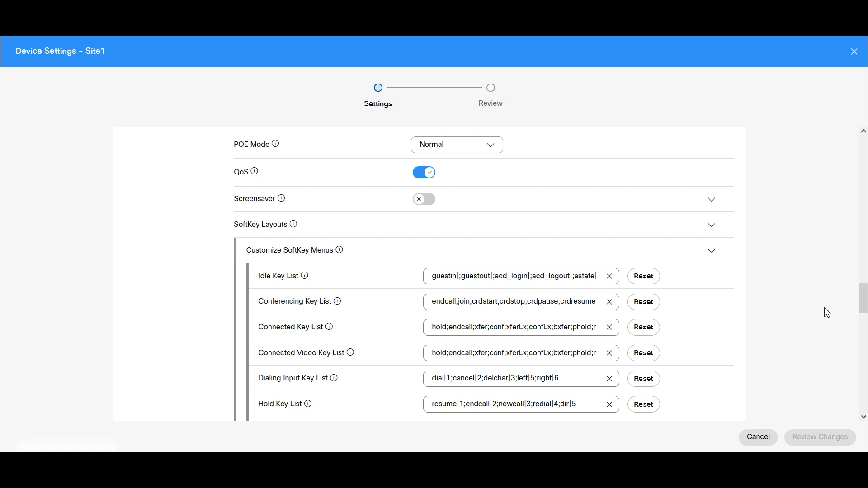
{"action": "mouse_move", "coordinate": [326, 354]}
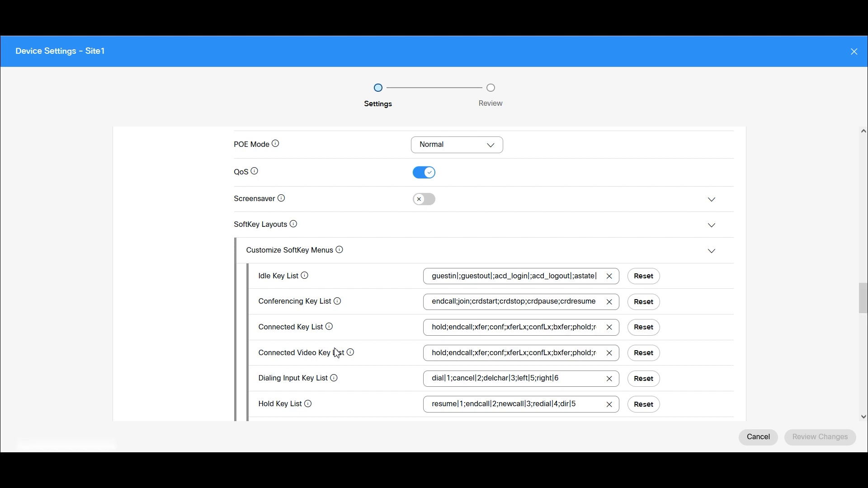
{"action": "mouse_move", "coordinate": [306, 333]}
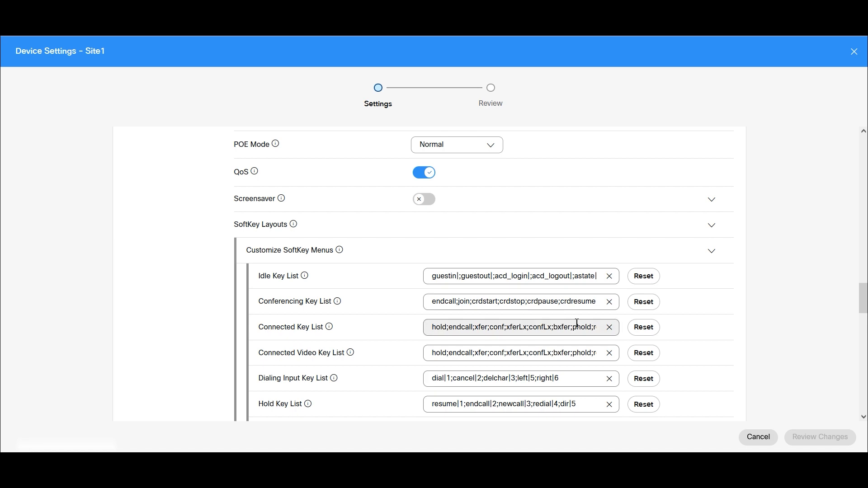
Edit the Connected Key List so it starts hold;endcall;bxfer before xfer and conf
{"action": "left_click", "coordinate": [514, 327]}
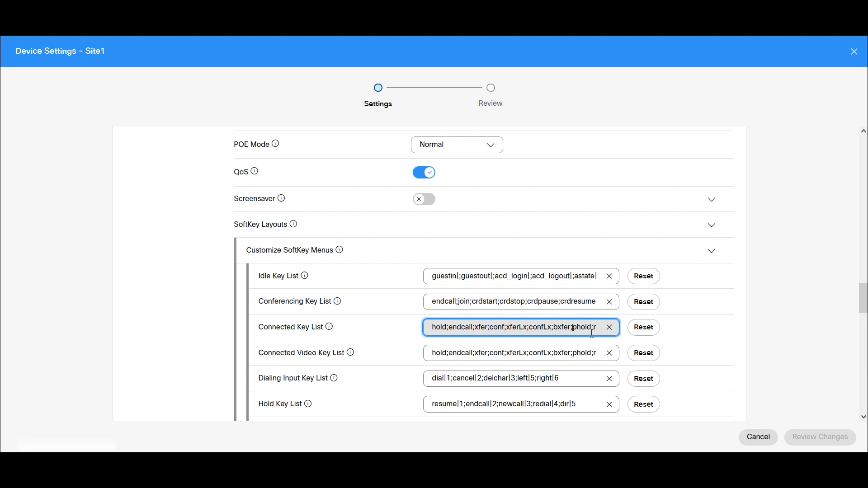
{"action": "double_click", "coordinate": [565, 327]}
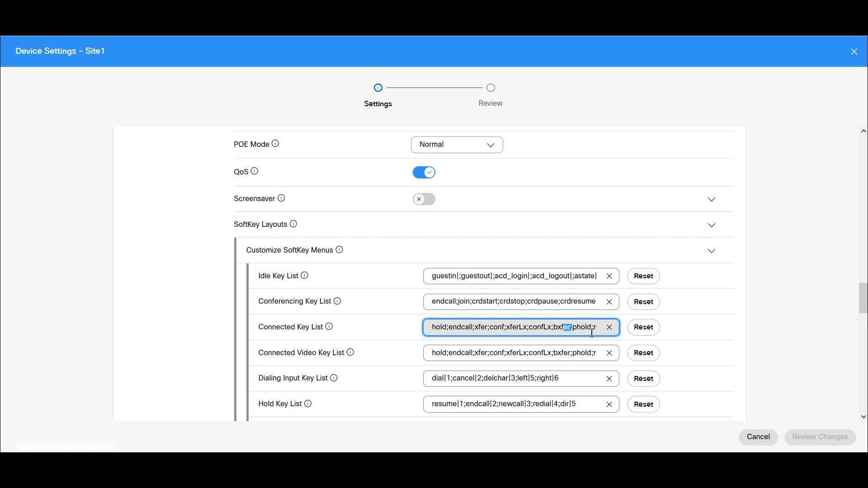
{"action": "double_click", "coordinate": [563, 327]}
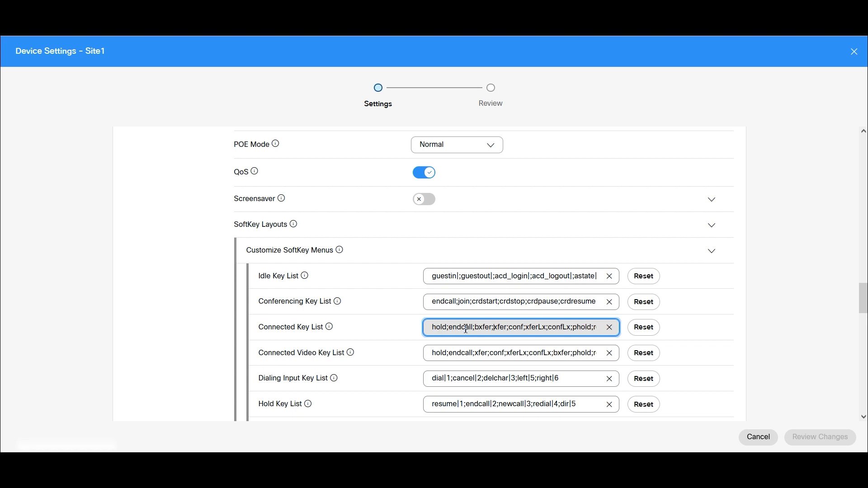
{"action": "mouse_move", "coordinate": [488, 330]}
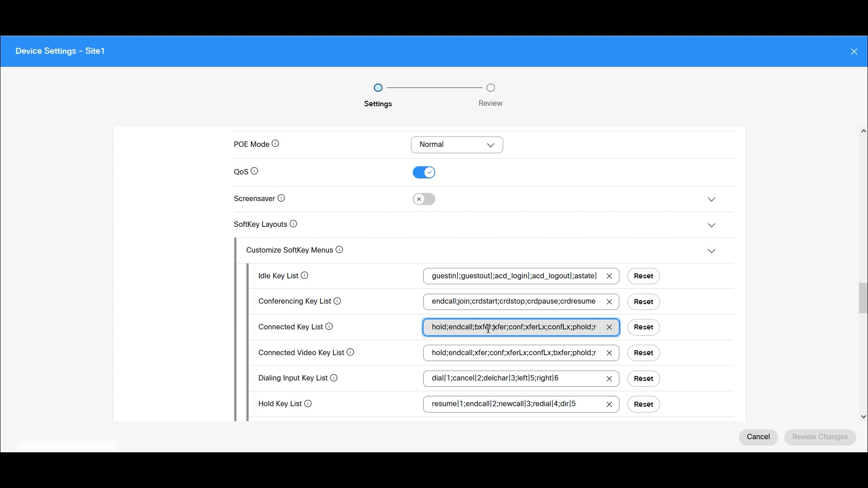
{"action": "mouse_move", "coordinate": [808, 439]}
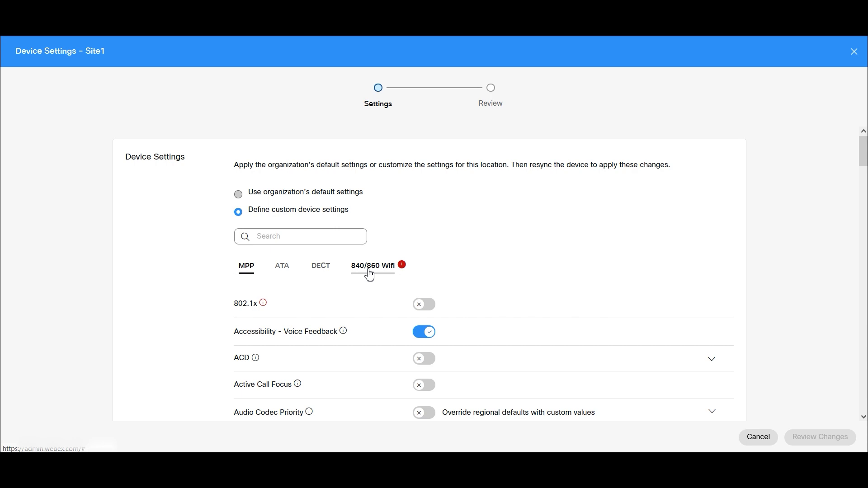
Clear the 840/860 Wifi Phone Security Password, then review and process Site1's changes
{"action": "left_click", "coordinate": [373, 265]}
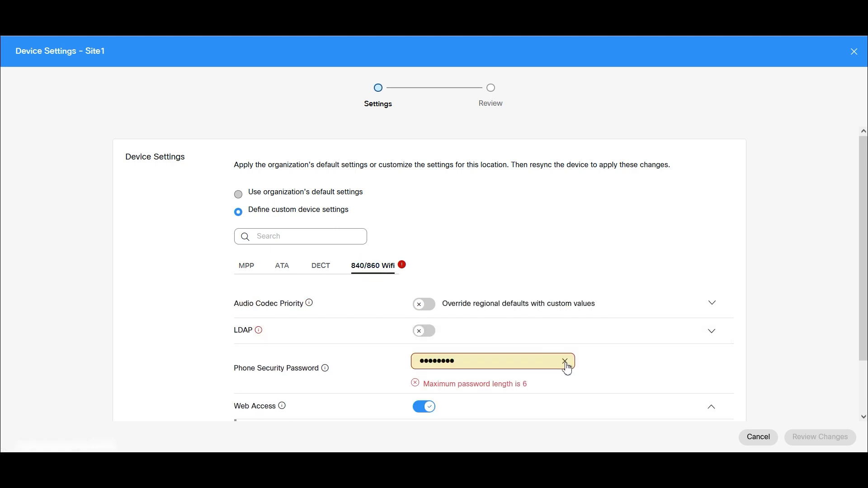
{"action": "left_click", "coordinate": [564, 361]}
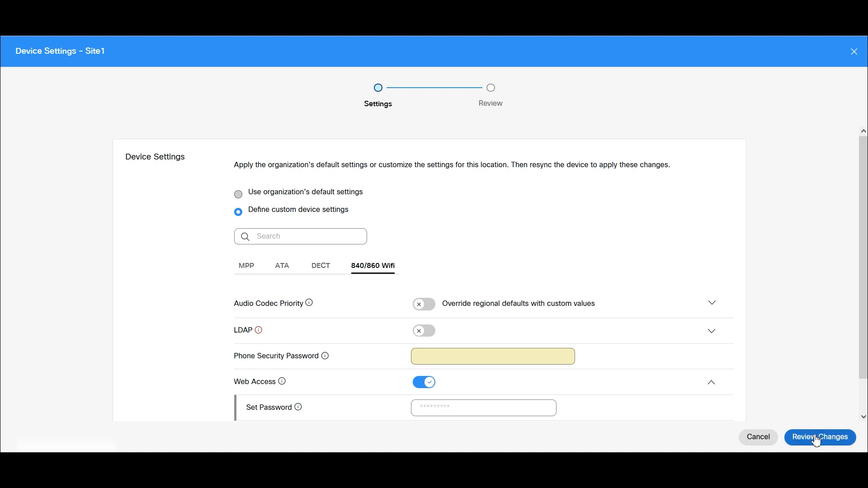
{"action": "left_click", "coordinate": [820, 437]}
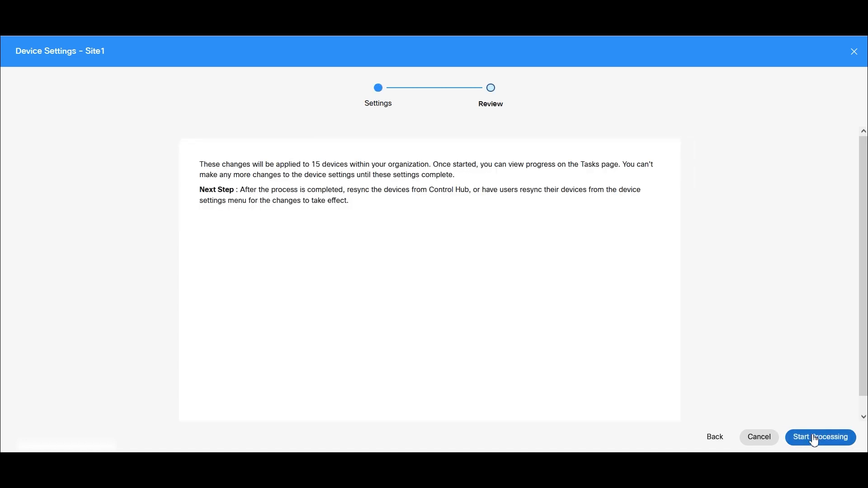
{"action": "mouse_move", "coordinate": [361, 256]}
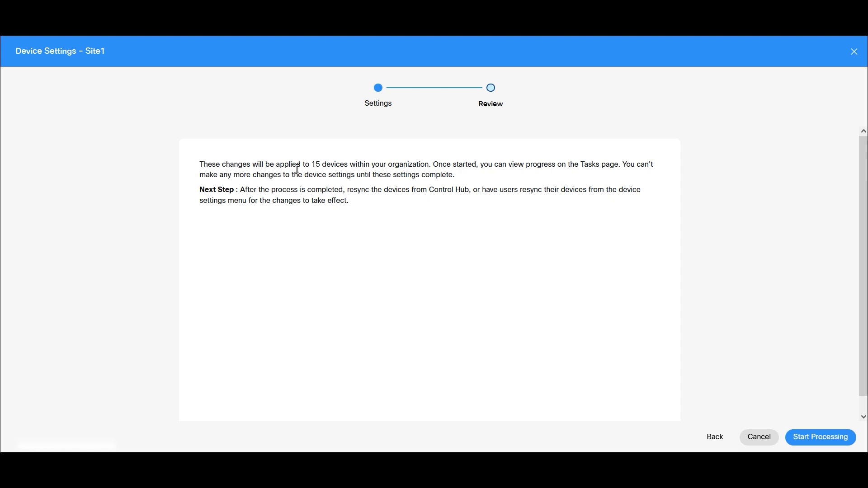
{"action": "mouse_move", "coordinate": [410, 176]}
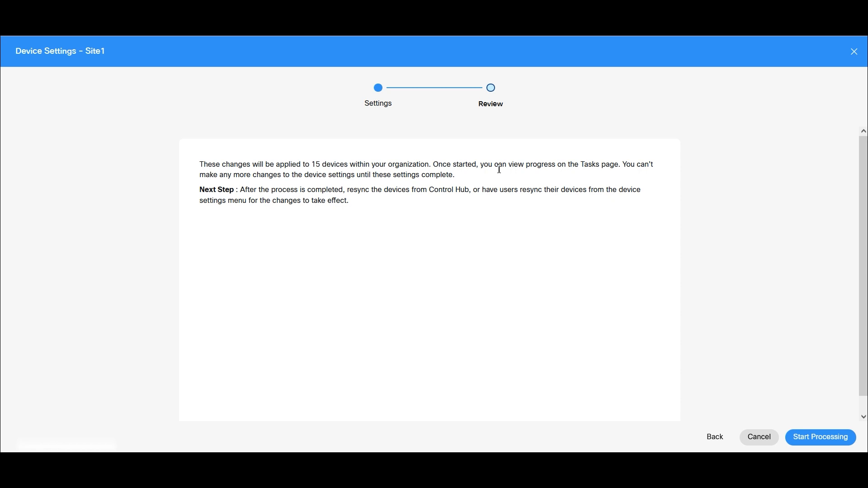
{"action": "mouse_move", "coordinate": [602, 170]}
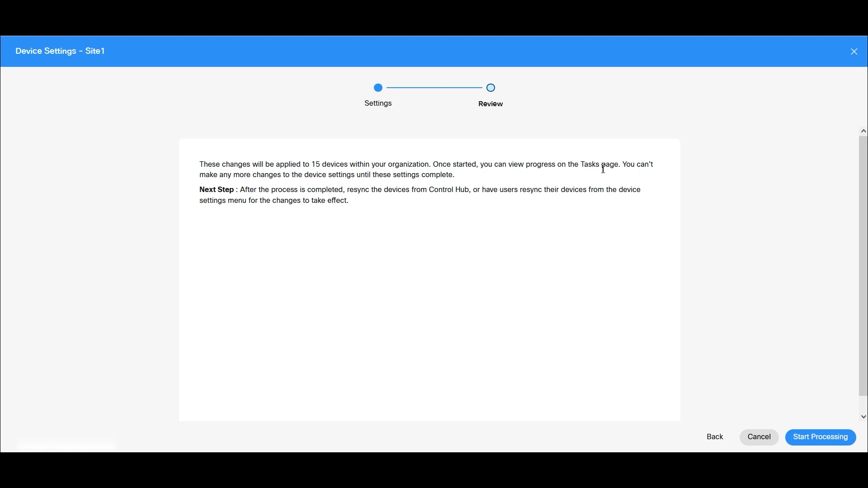
{"action": "mouse_move", "coordinate": [634, 168]}
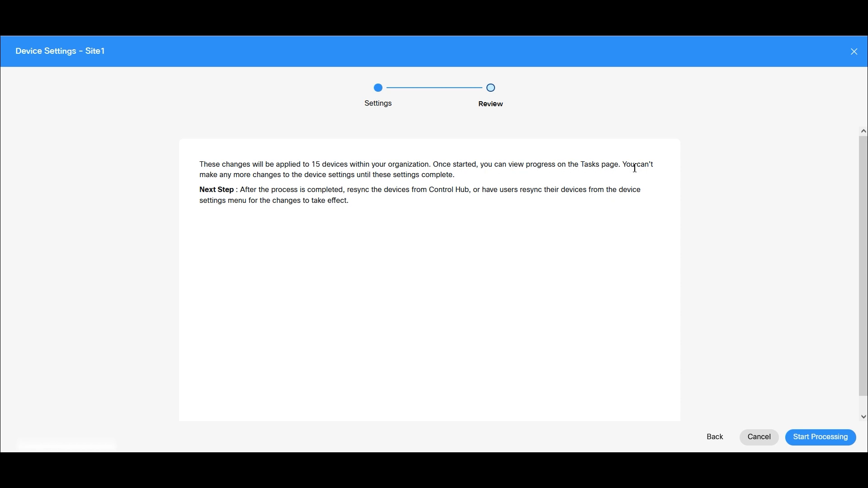
{"action": "mouse_move", "coordinate": [286, 179]}
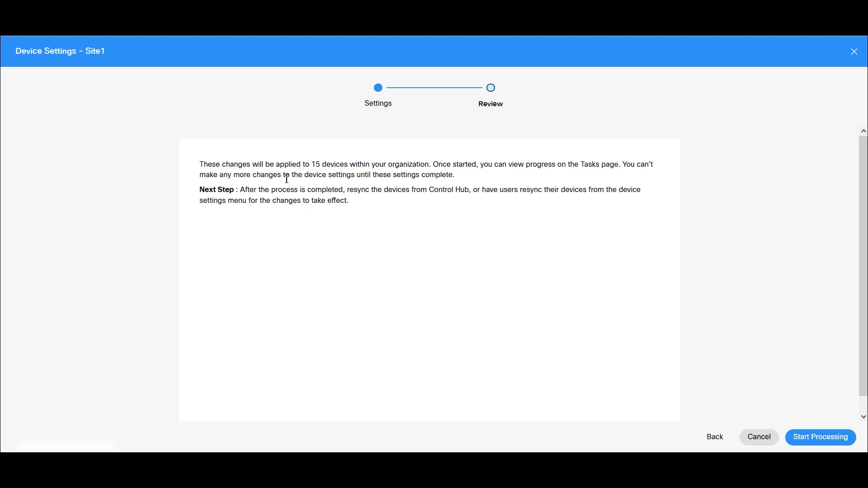
{"action": "mouse_move", "coordinate": [395, 181]}
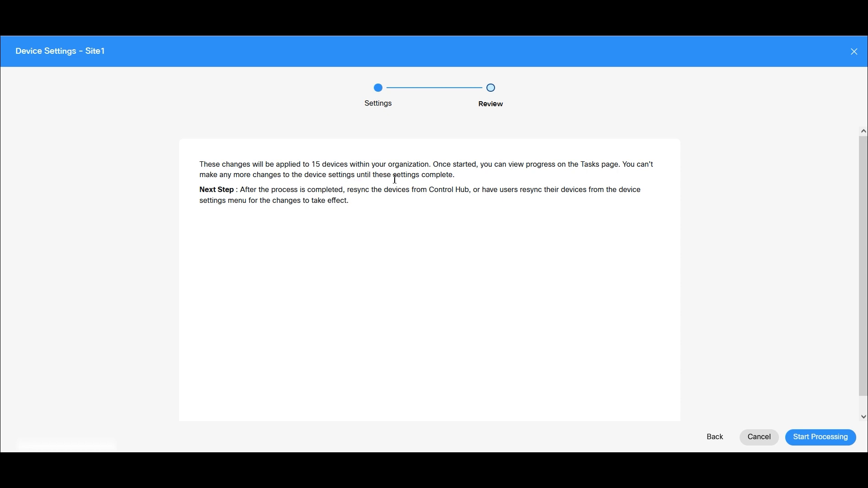
{"action": "mouse_move", "coordinate": [395, 182]}
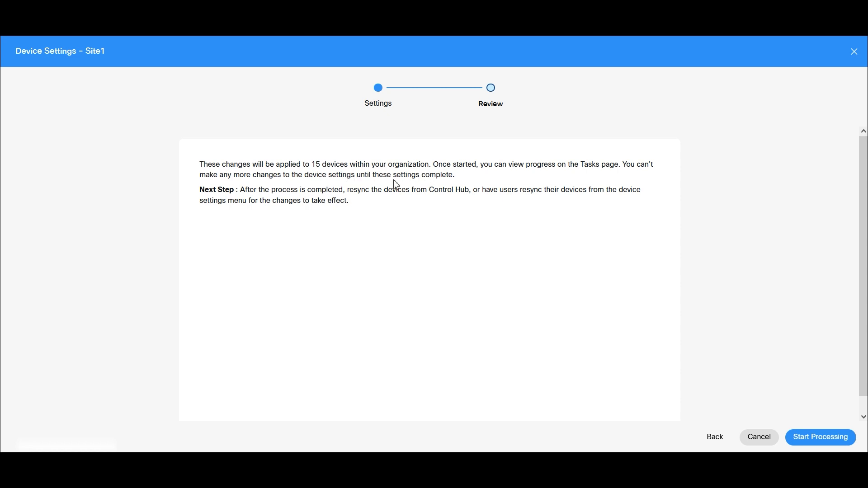
{"action": "mouse_move", "coordinate": [316, 195]}
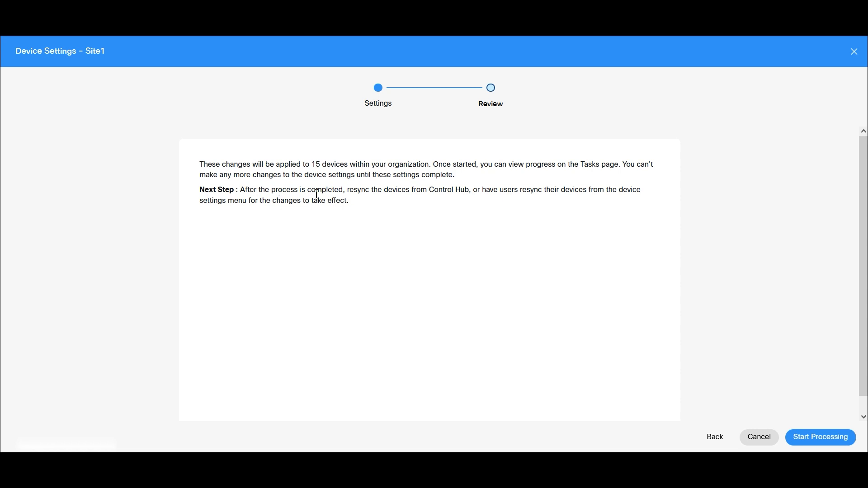
{"action": "mouse_move", "coordinate": [428, 201]}
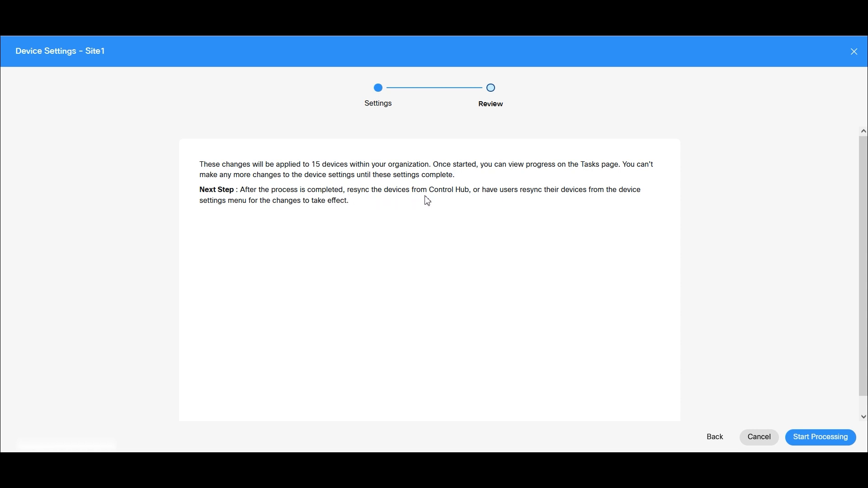
{"action": "mouse_move", "coordinate": [535, 198]}
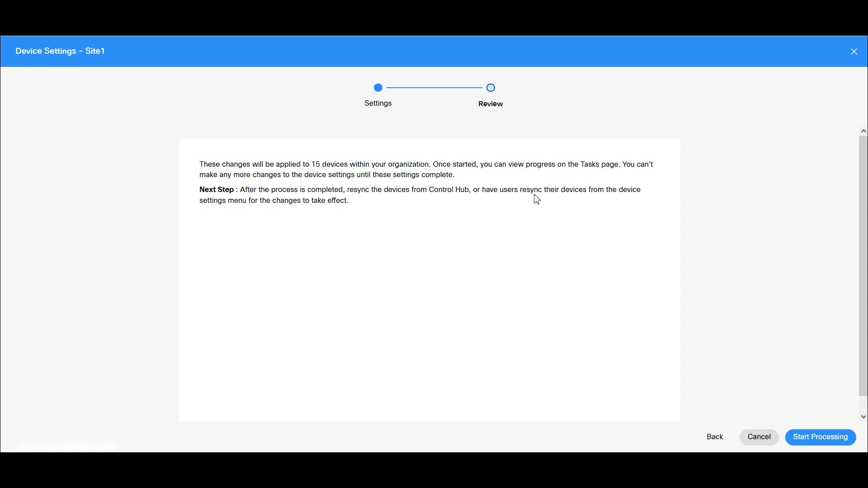
{"action": "mouse_move", "coordinate": [581, 200]}
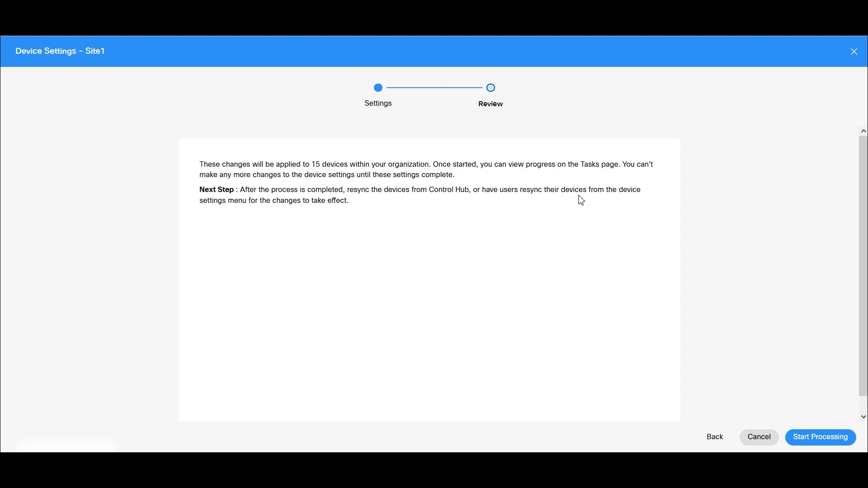
{"action": "mouse_move", "coordinate": [309, 223]}
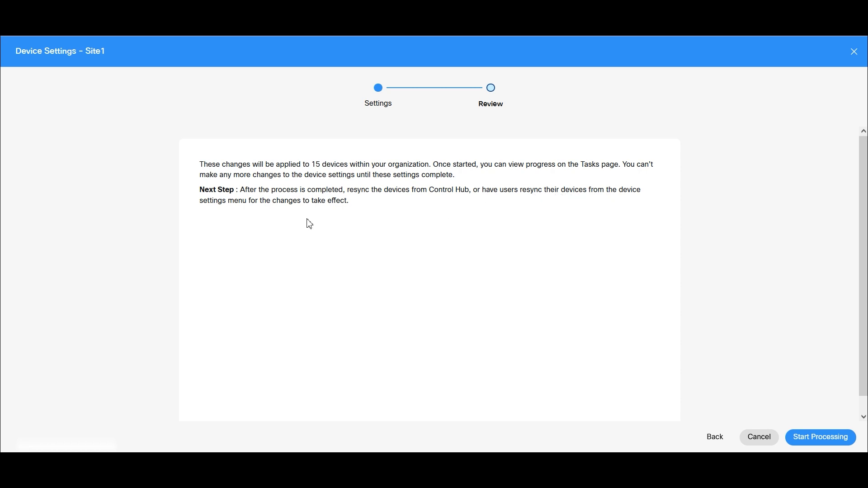
{"action": "mouse_move", "coordinate": [820, 438]}
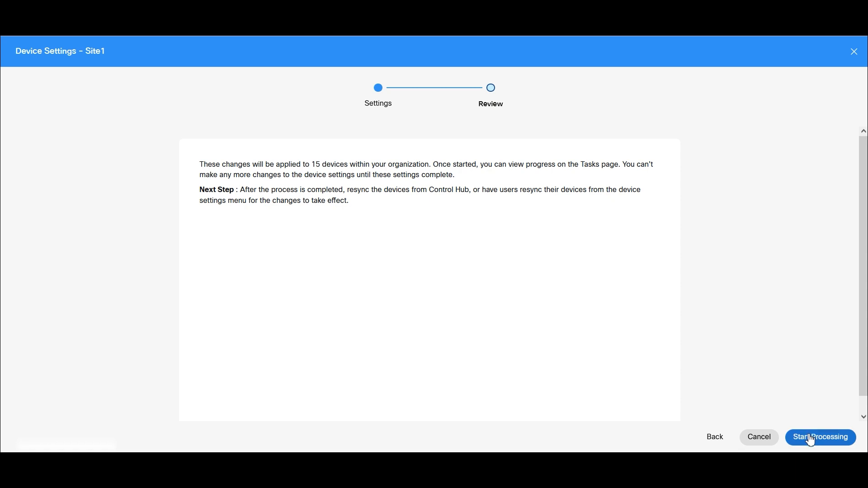
{"action": "left_click", "coordinate": [820, 437]}
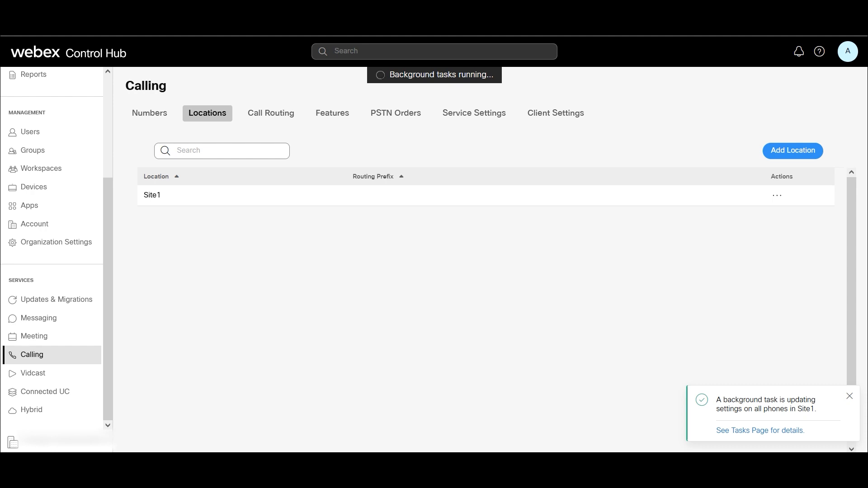
Wait until the notification confirms settings on all Site1 phones were updated
{"action": "left_click", "coordinate": [849, 396]}
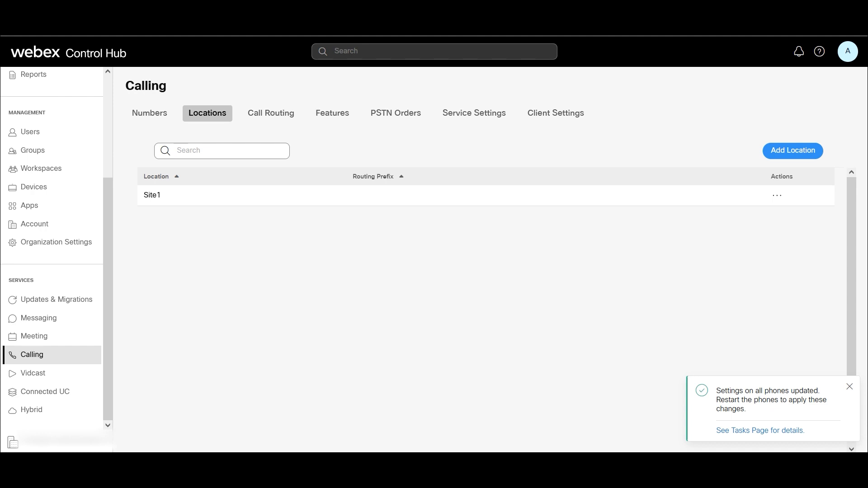
{"action": "mouse_move", "coordinate": [753, 421]}
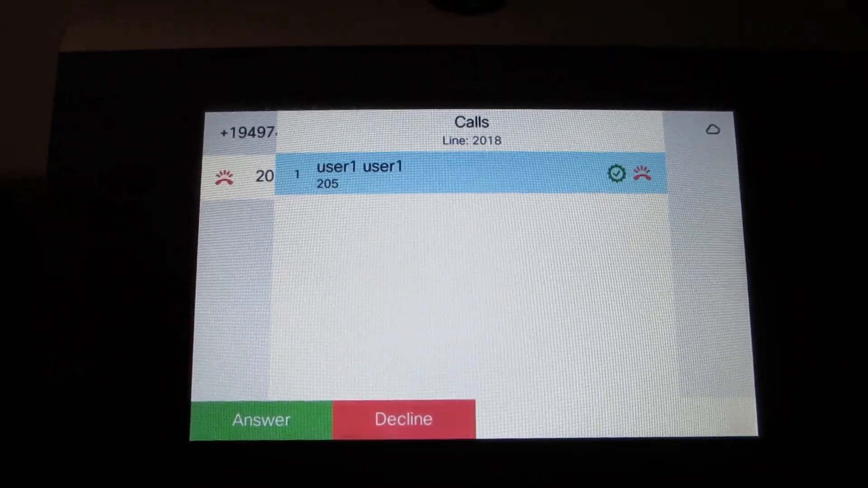
Answer the incoming call on line 2019, check the BlindXfer softkey, and end the call
{"action": "left_click", "coordinate": [262, 419]}
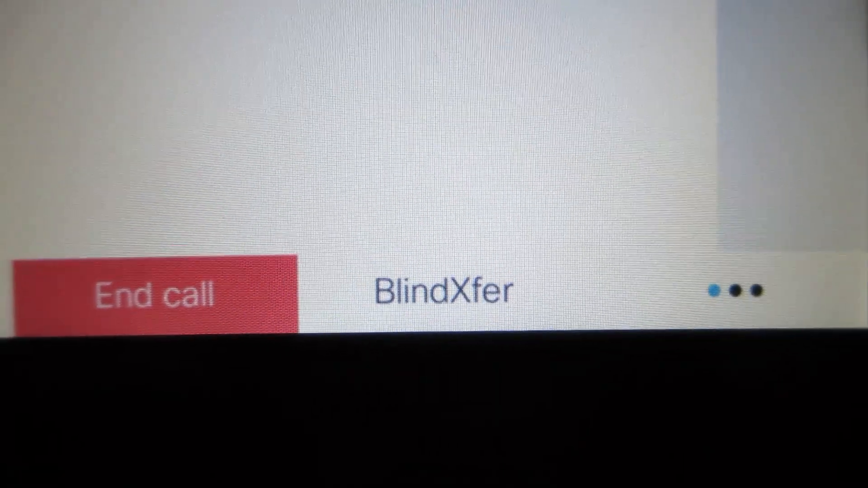
{"action": "left_click", "coordinate": [153, 299]}
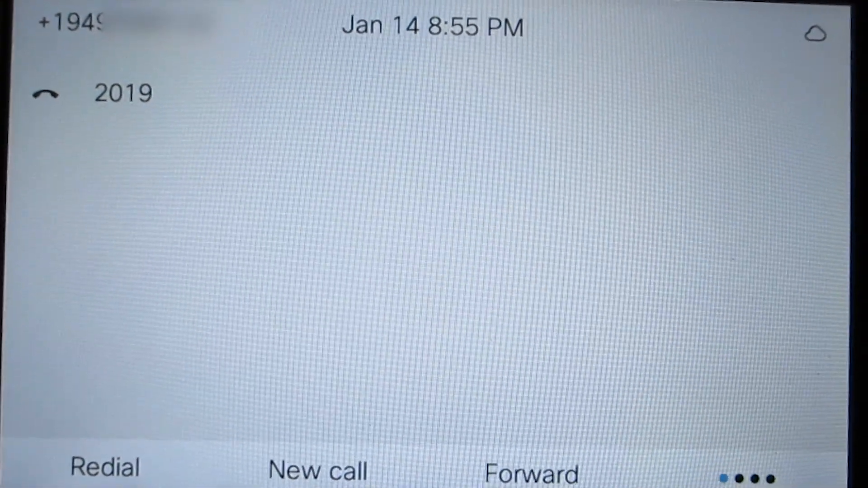